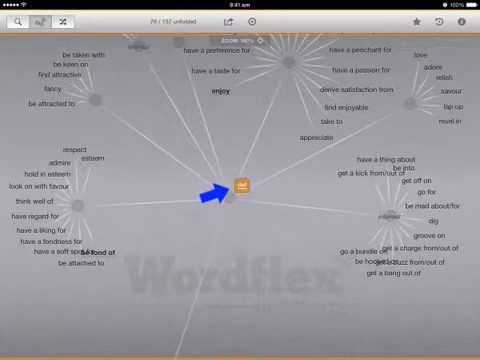
- Open the 'like' definition popup showing 'find agreeable, enjoyable, or satisfactory' with examples
click(241, 189)
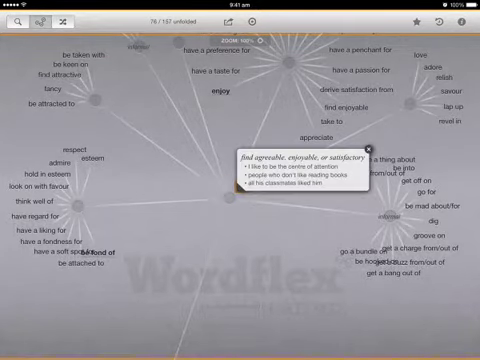